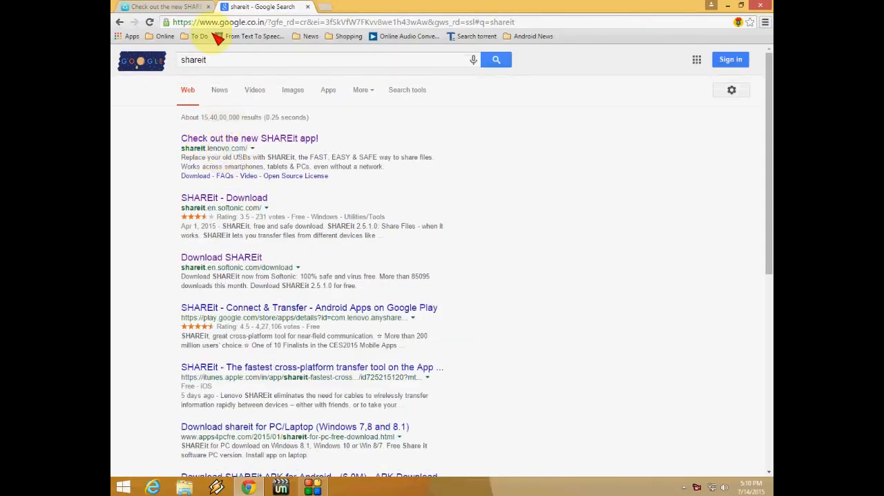
Open shareit.lenovo.com from the top Google result and reach its Download Now section.
left_click(248, 137)
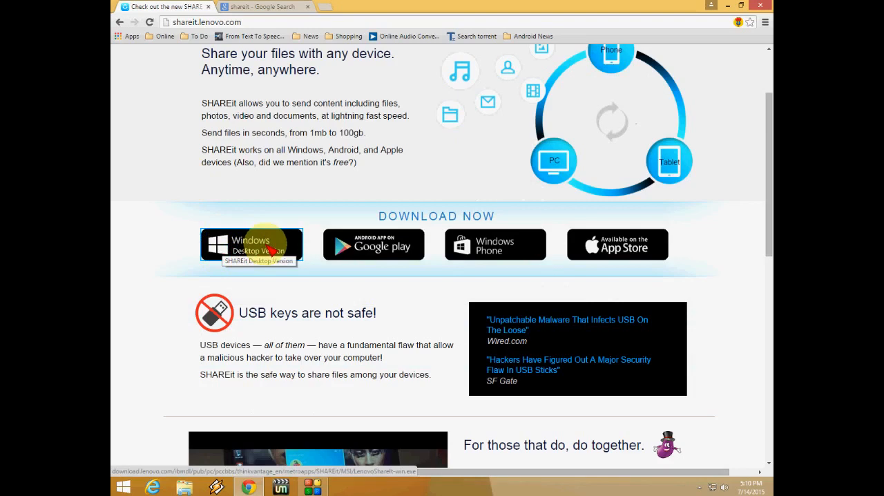
mouse_move(307, 380)
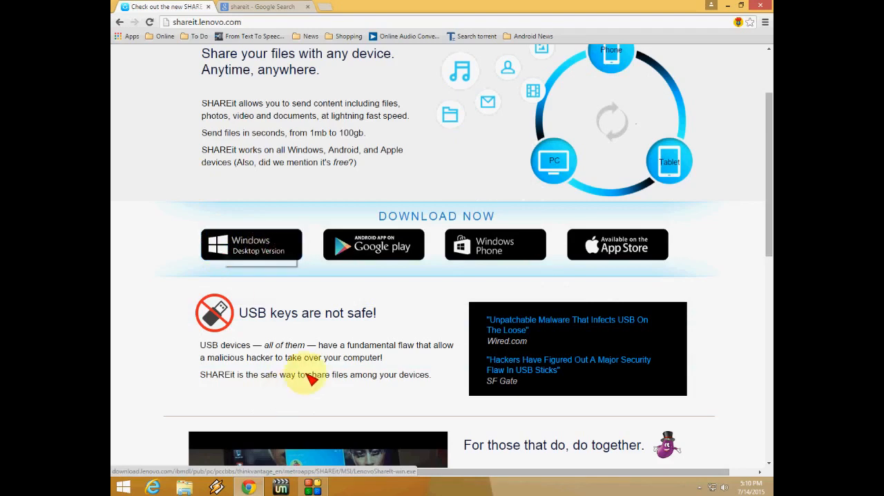